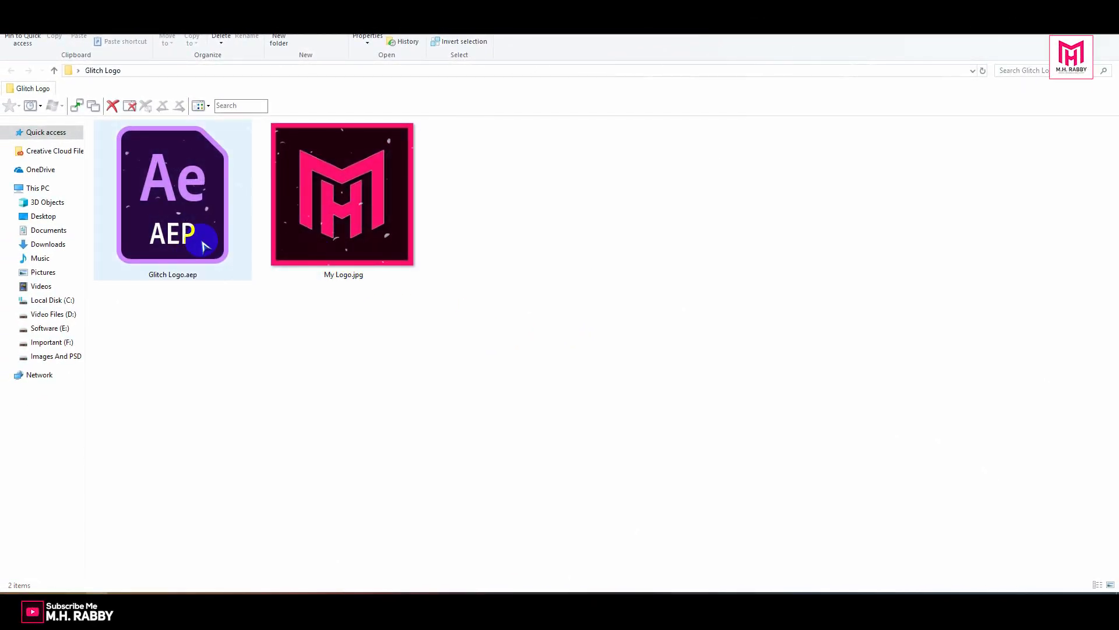
pyautogui.moveTo(175, 181)
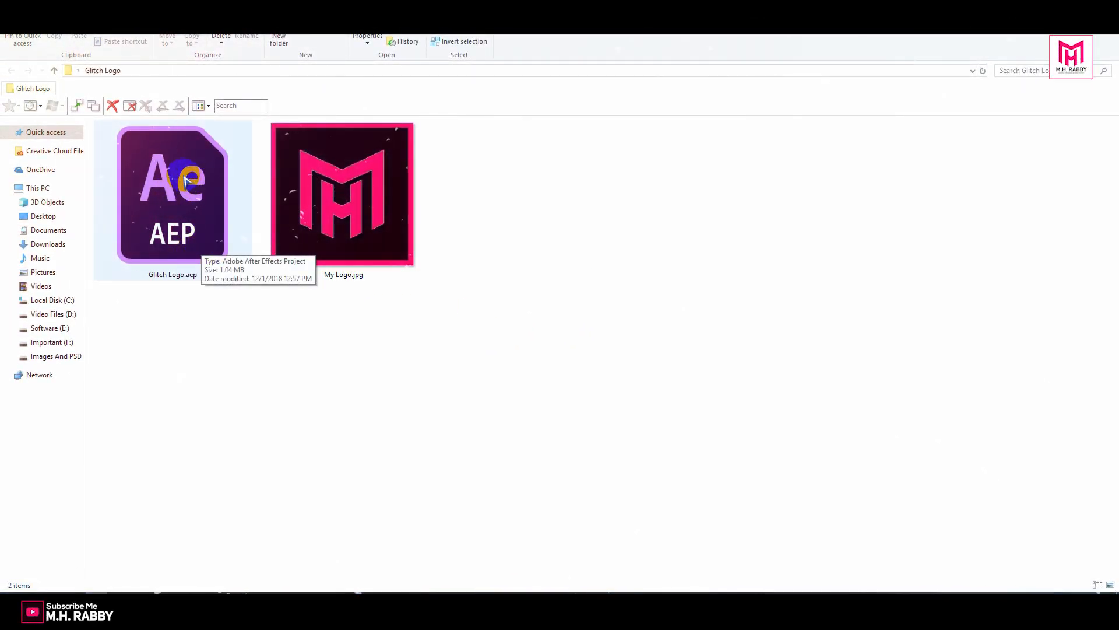
# Step: Select the Glitch Logo.aep project file in the Glitch Logo folder
pyautogui.click(173, 198)
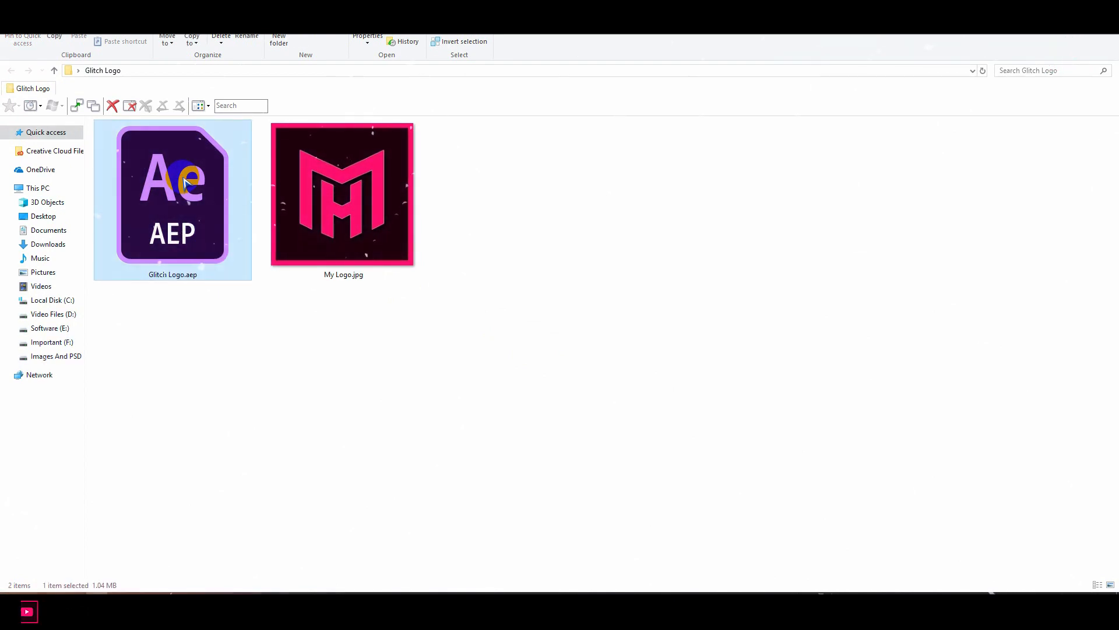
# Step: Load Glitch Logo.aep in After Effects and preview the RENDER composition animation
pyautogui.doubleClick(172, 192)
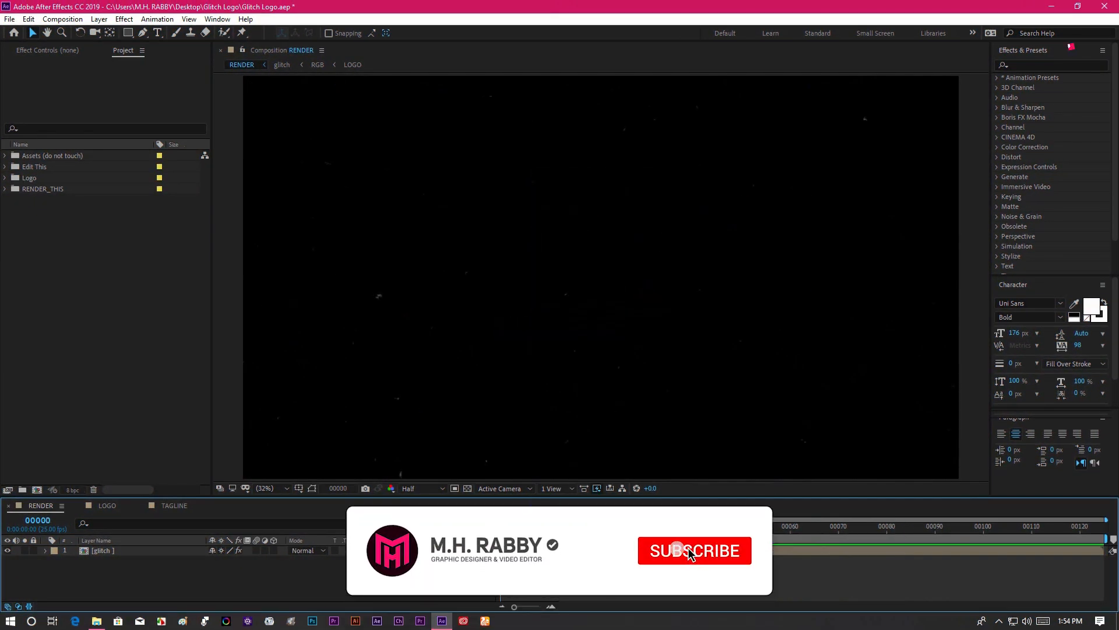
pyautogui.click(694, 550)
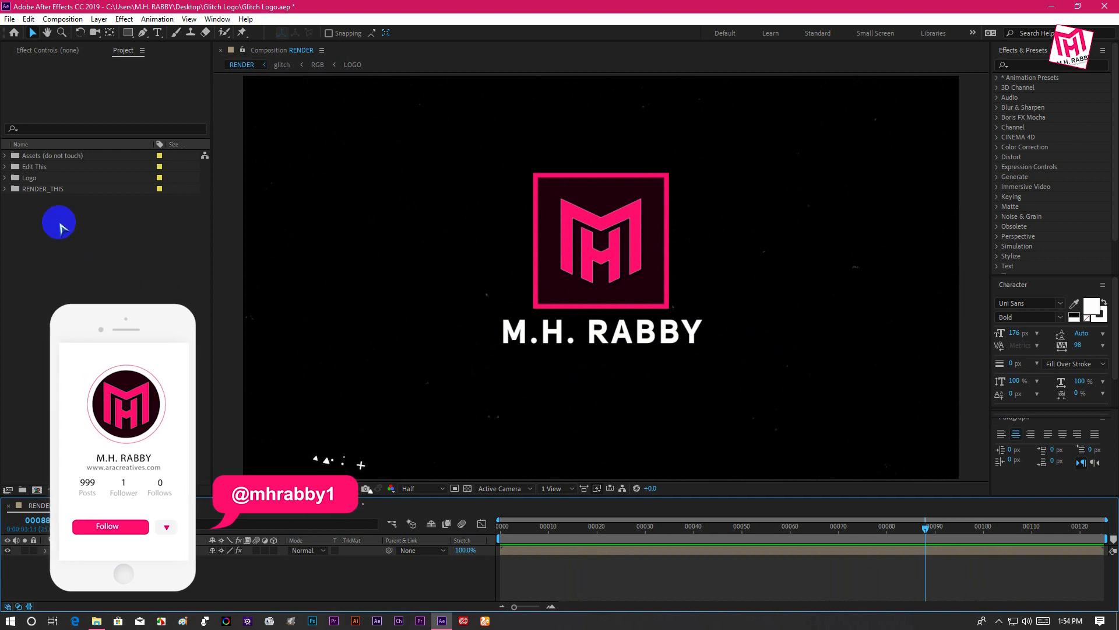
# Step: Import Youtube.png into the Logo folder and swap it for My Logo.jpg in the LOGO comp
pyautogui.click(5, 165)
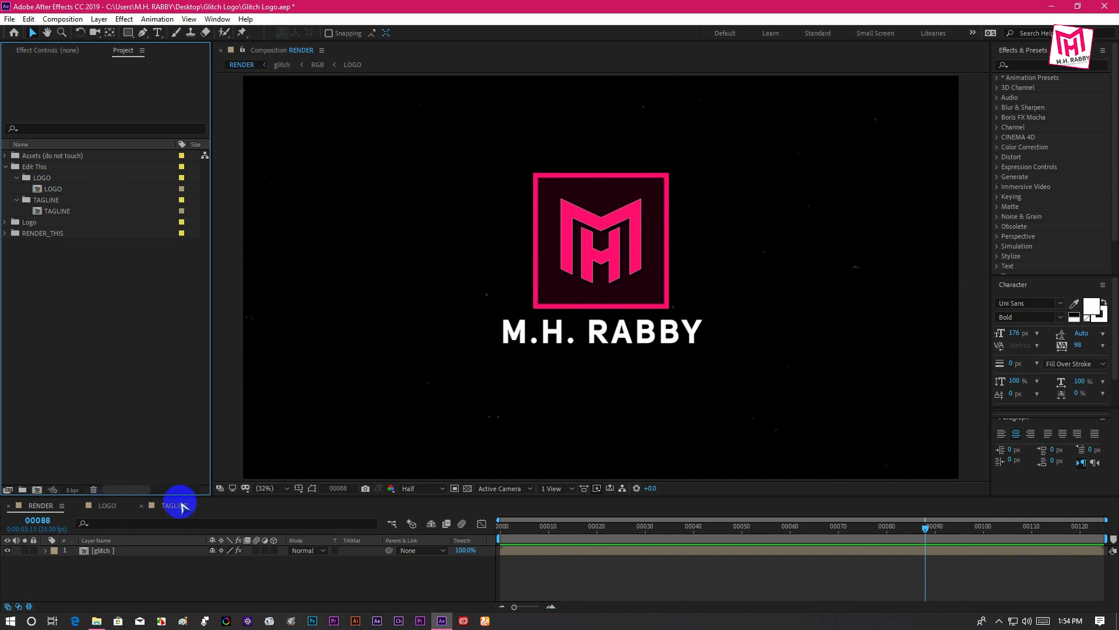
pyautogui.click(107, 505)
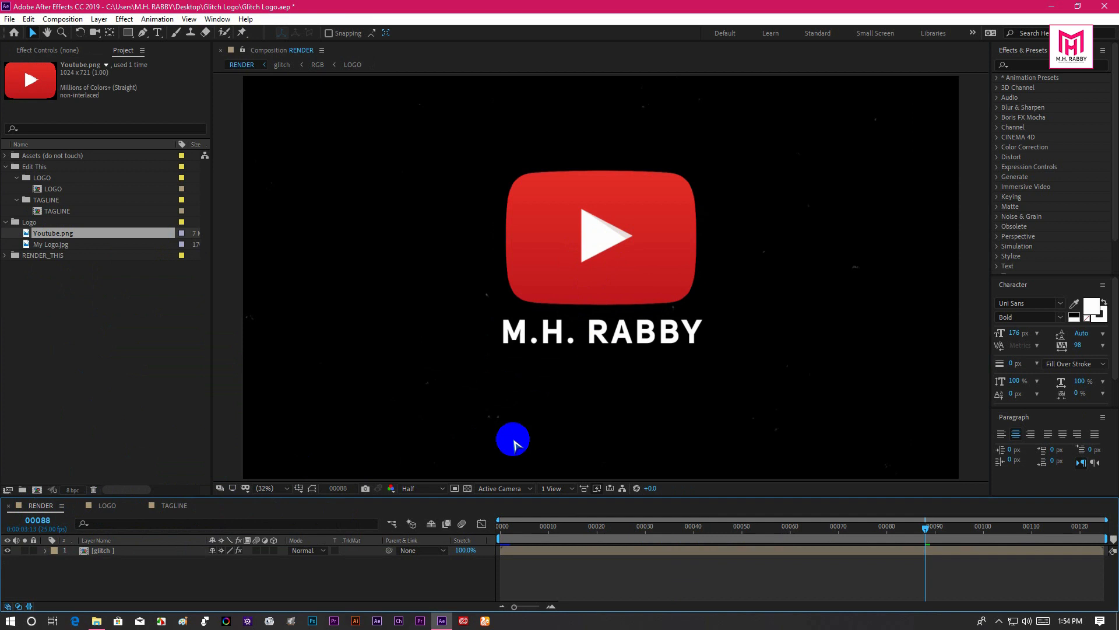
# Step: Change the TAGLINE text to 'Youtube' and scrub the RENDER timeline to preview it
pyautogui.click(175, 505)
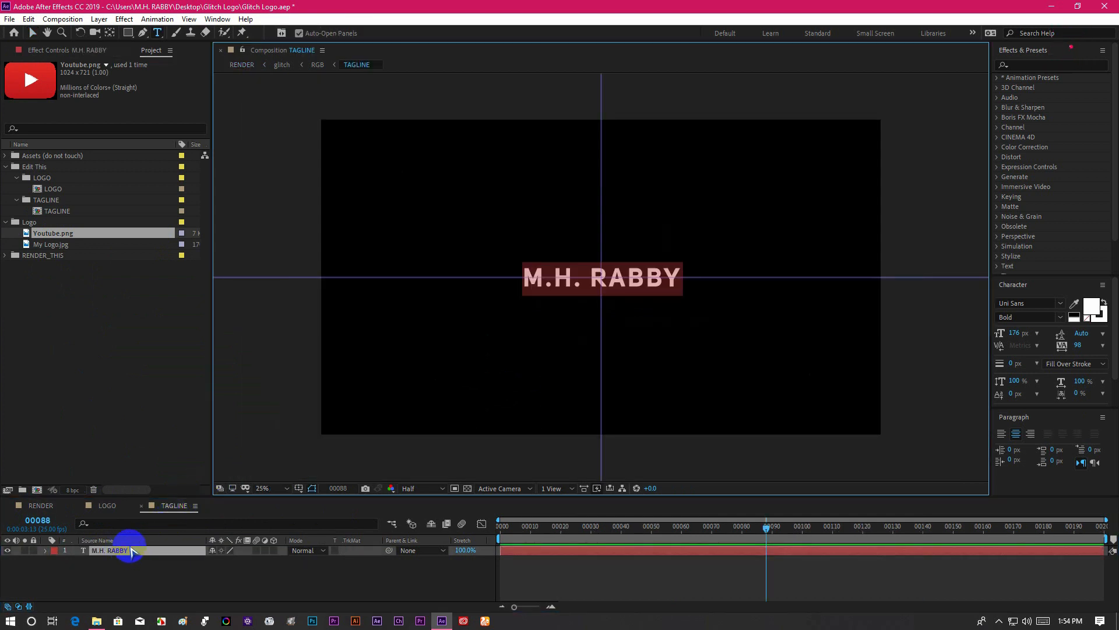
pyautogui.write('Y')
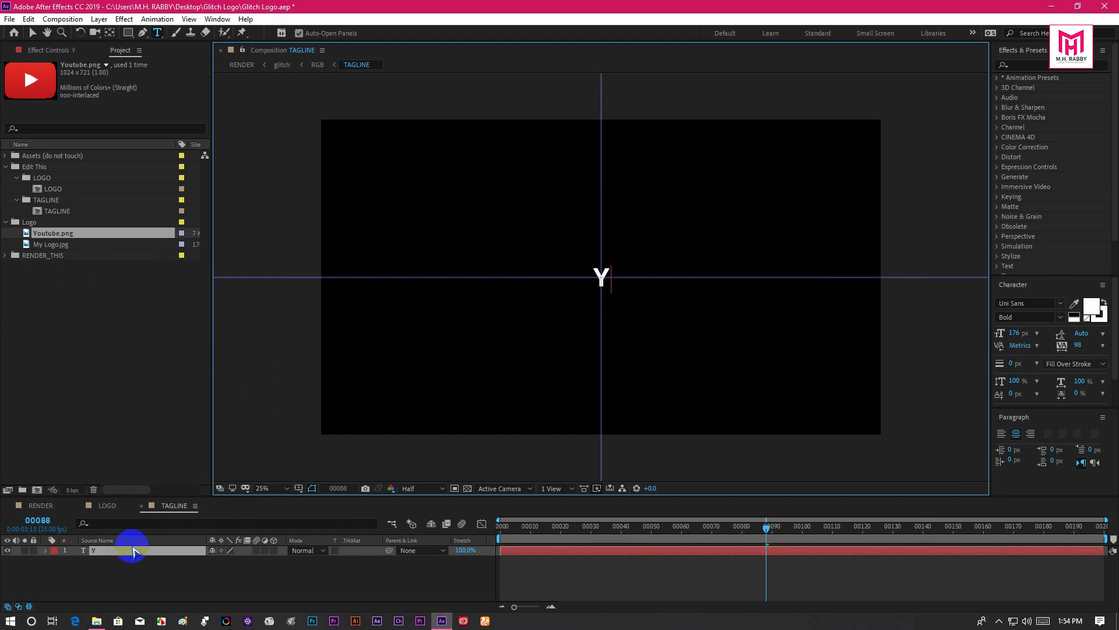
pyautogui.write('outube')
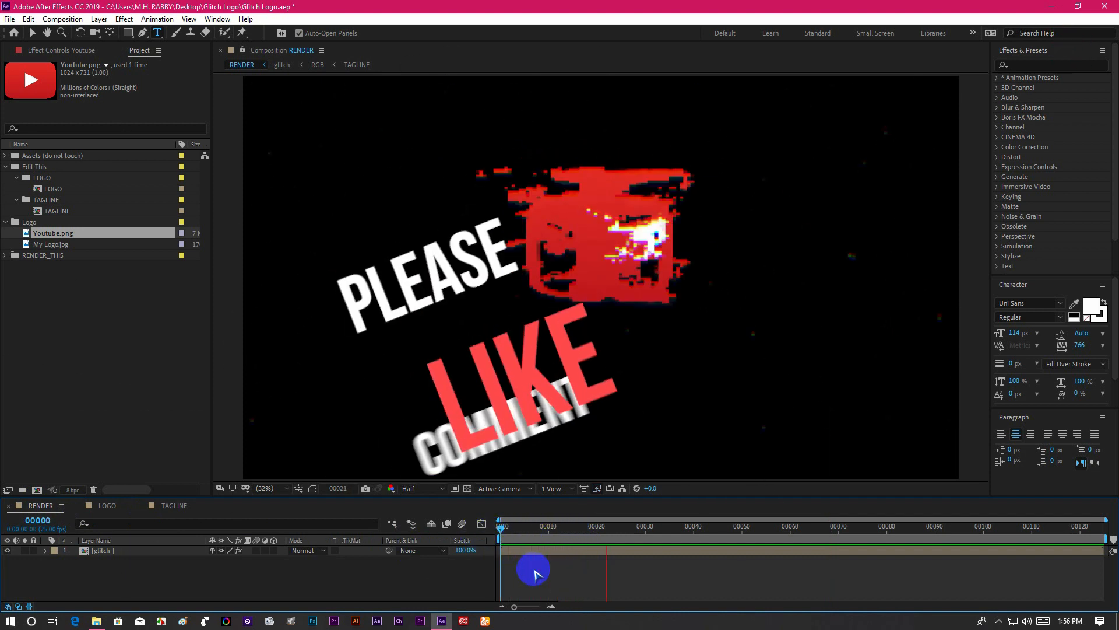
pyautogui.moveTo(501, 526); pyautogui.dragTo(842, 526)
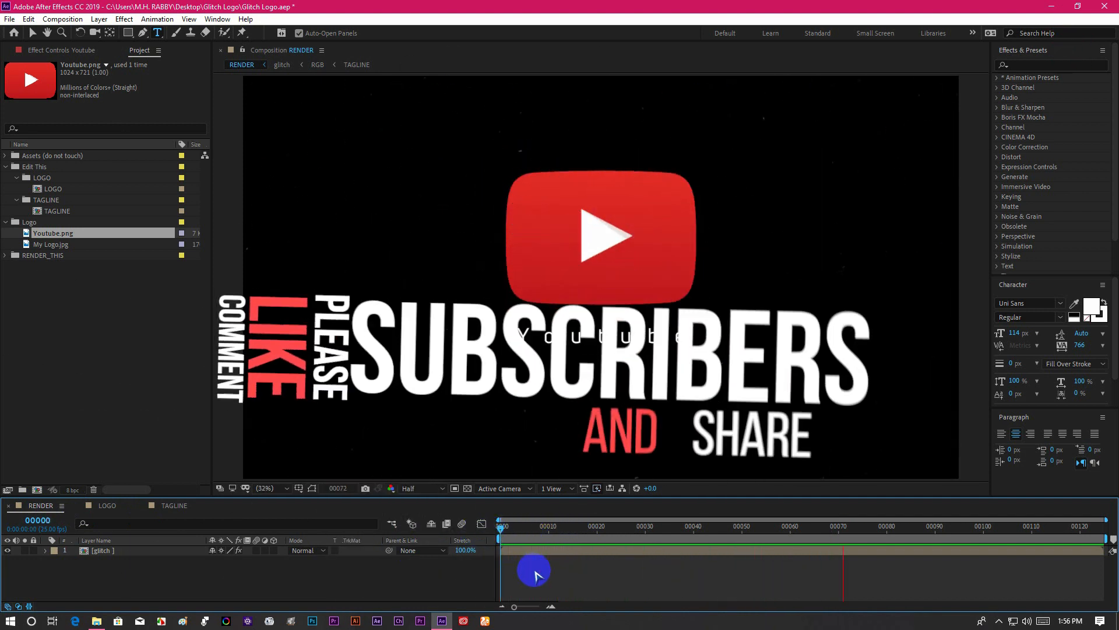